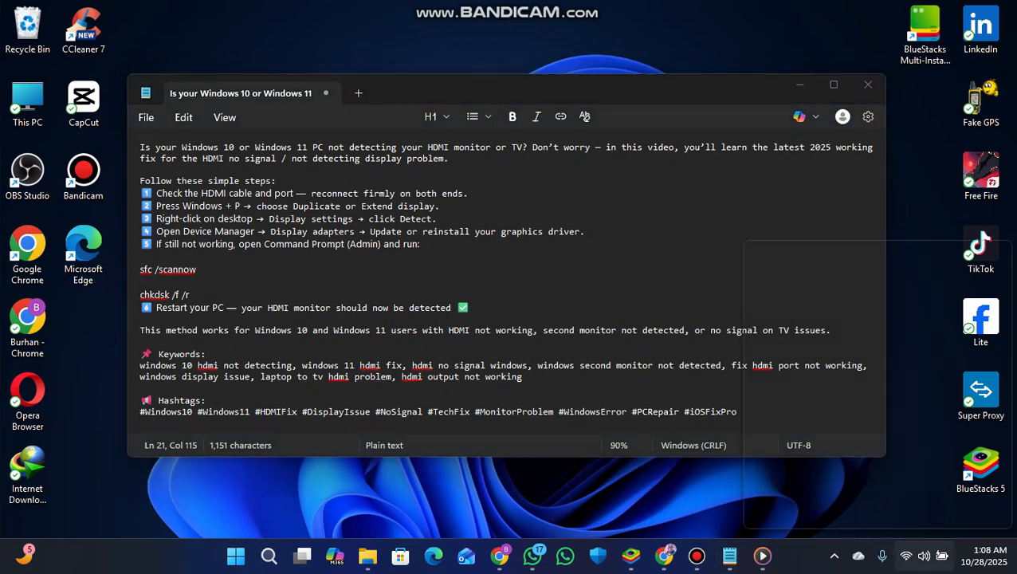
# Step: Check the projection mode with Win+P, then review the Display page and its HDR options
pyautogui.press('Win+P')
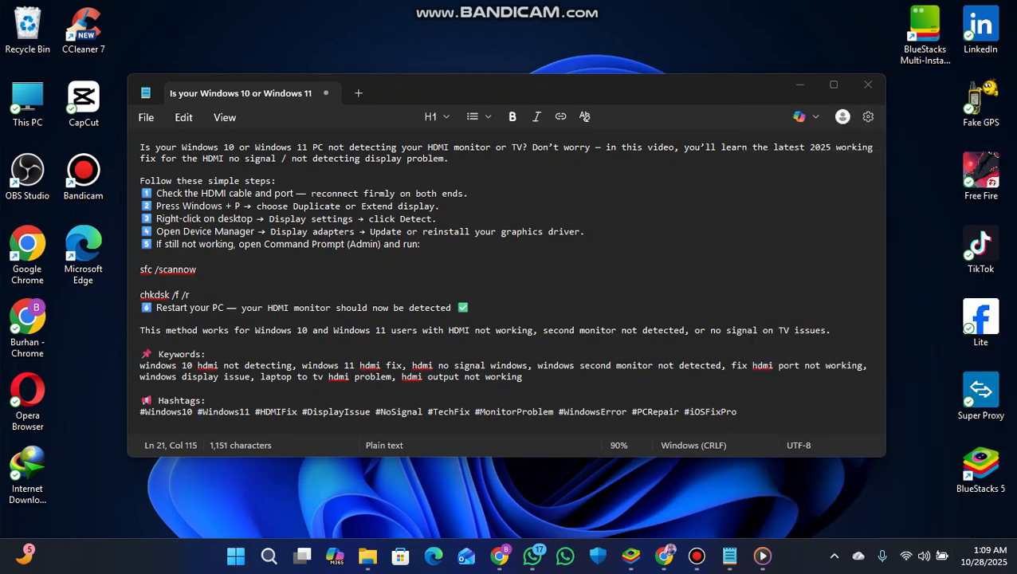
pyautogui.click(762, 555)
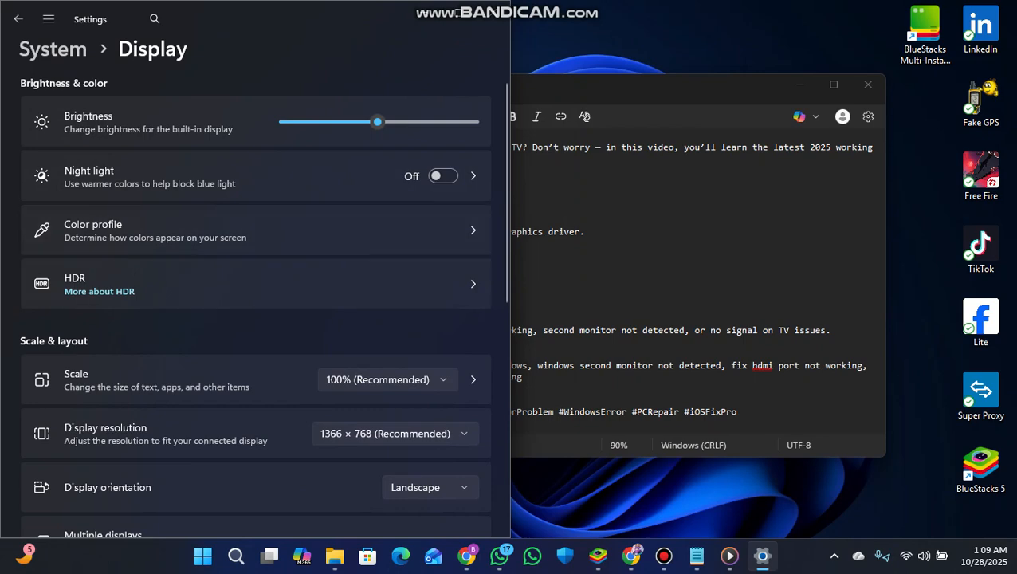
pyautogui.scroll(-3)
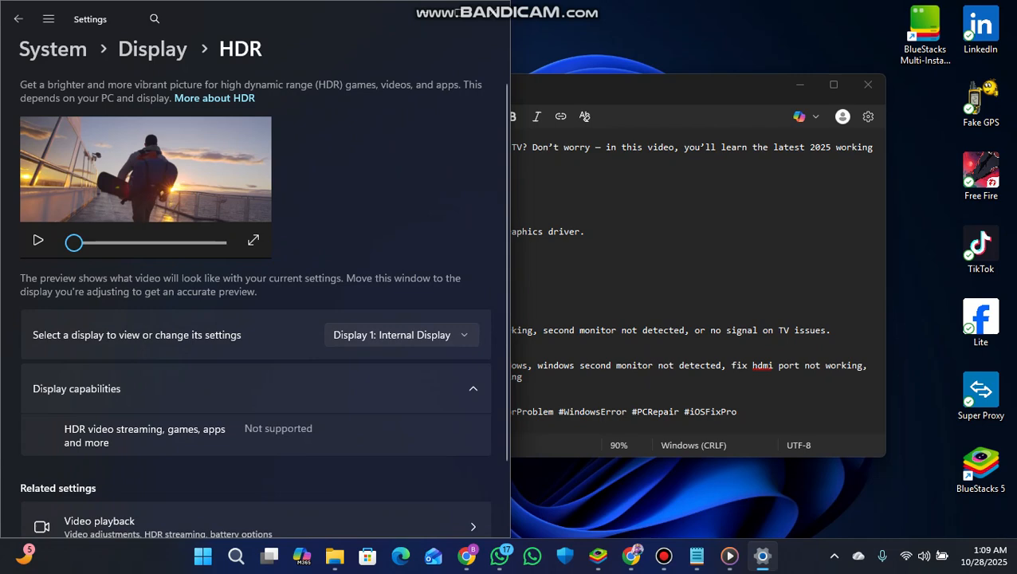
pyautogui.scroll(-3)
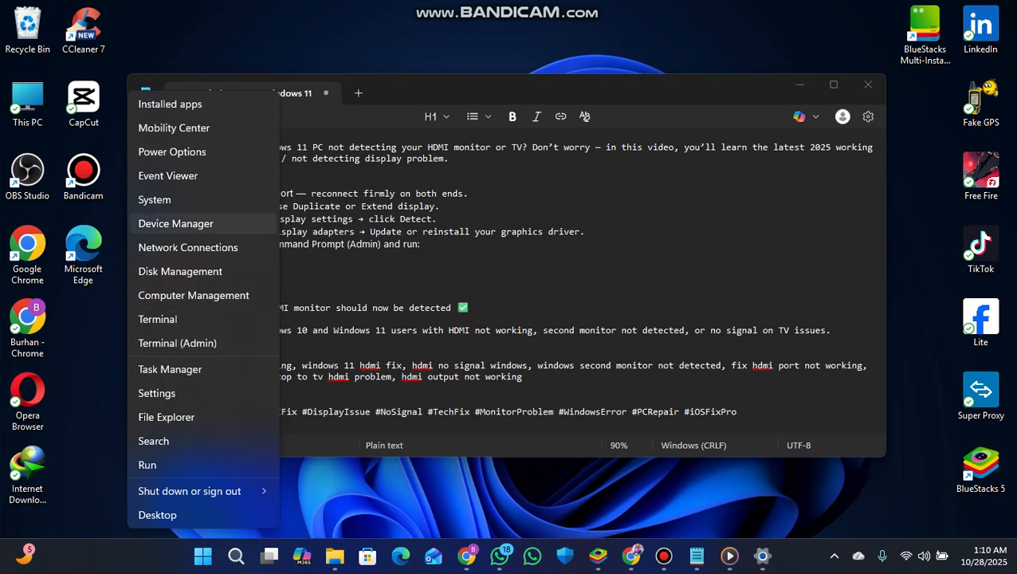
# Step: Expand Display adapters and bring up the Update driver options for Intel(R) UHD Graphics 620
pyautogui.click(175, 223)
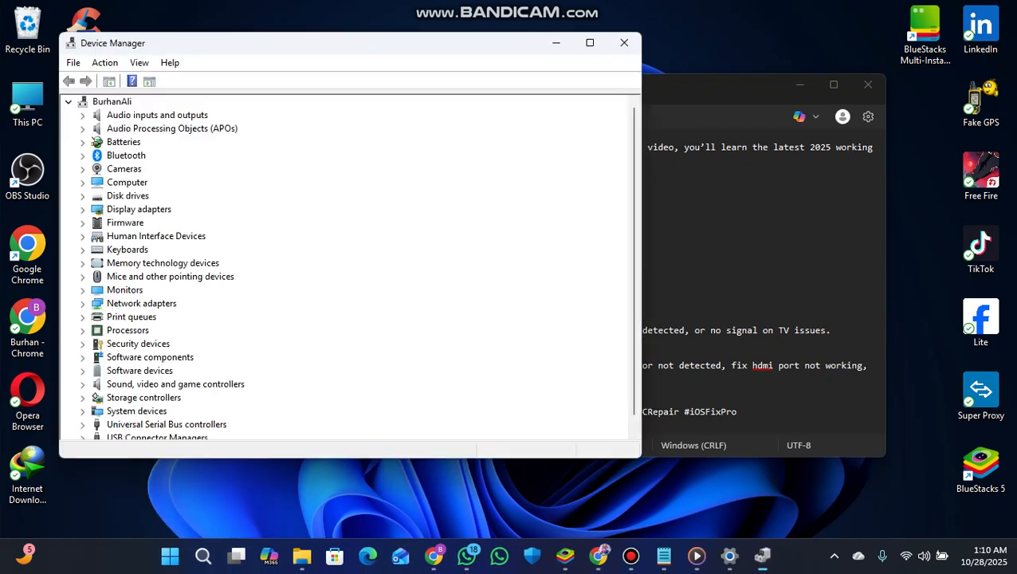
pyautogui.click(138, 209)
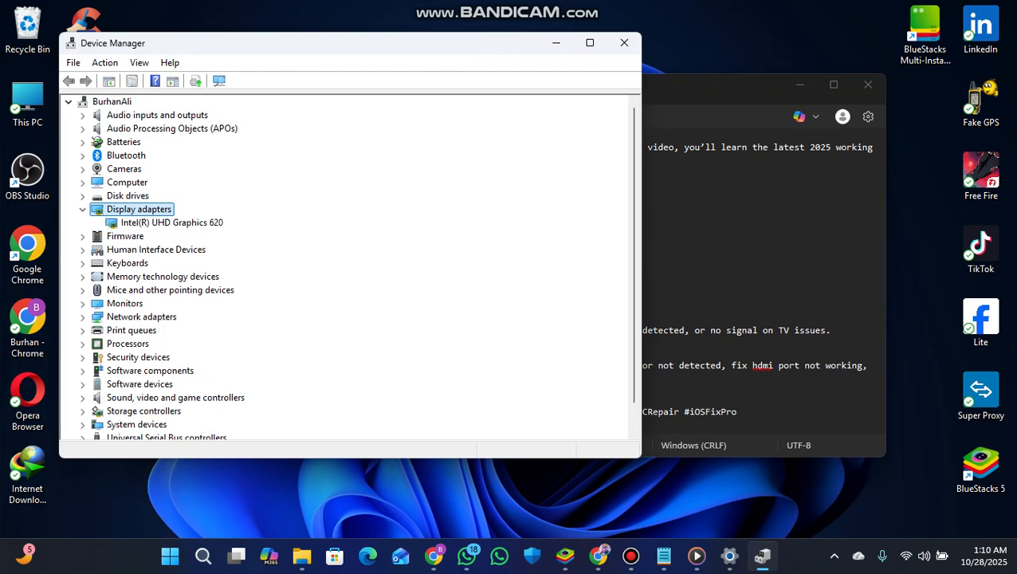
pyautogui.rightClick(172, 223)
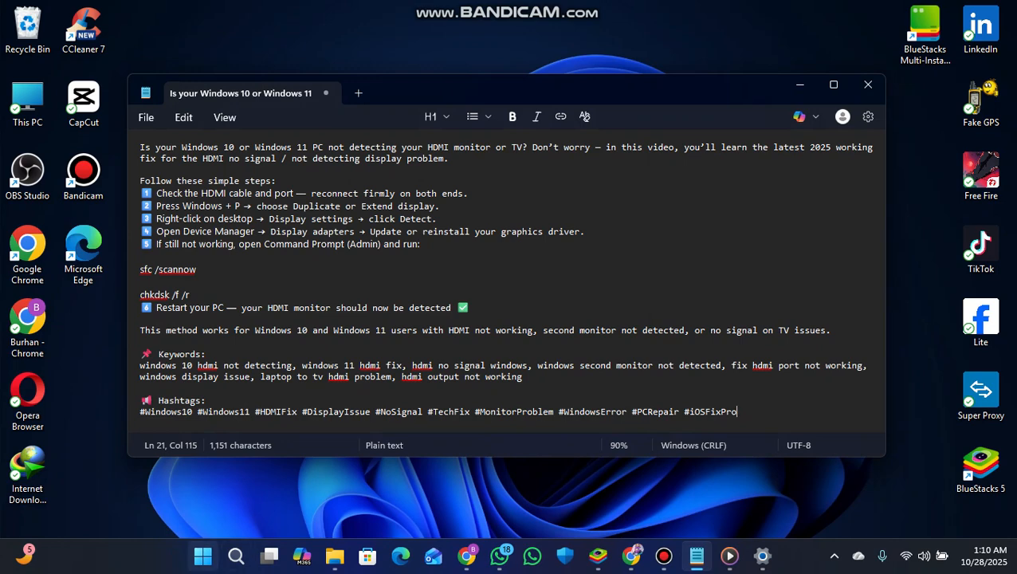
# Step: Copy the sfc /scannow and chkdsk /f /r commands and launch Terminal (Admin)
pyautogui.rightClick(203, 556)
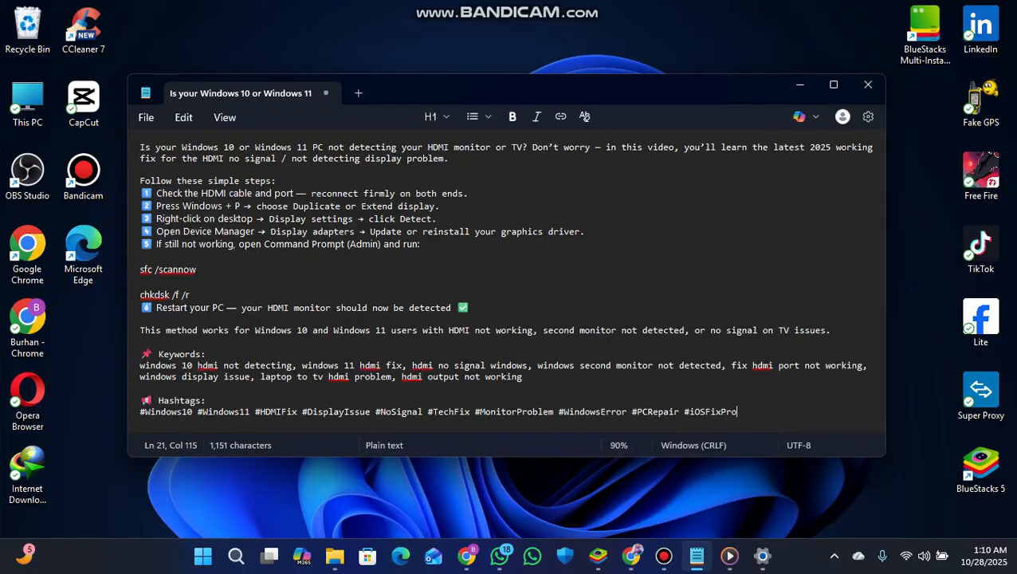
pyautogui.click(762, 555)
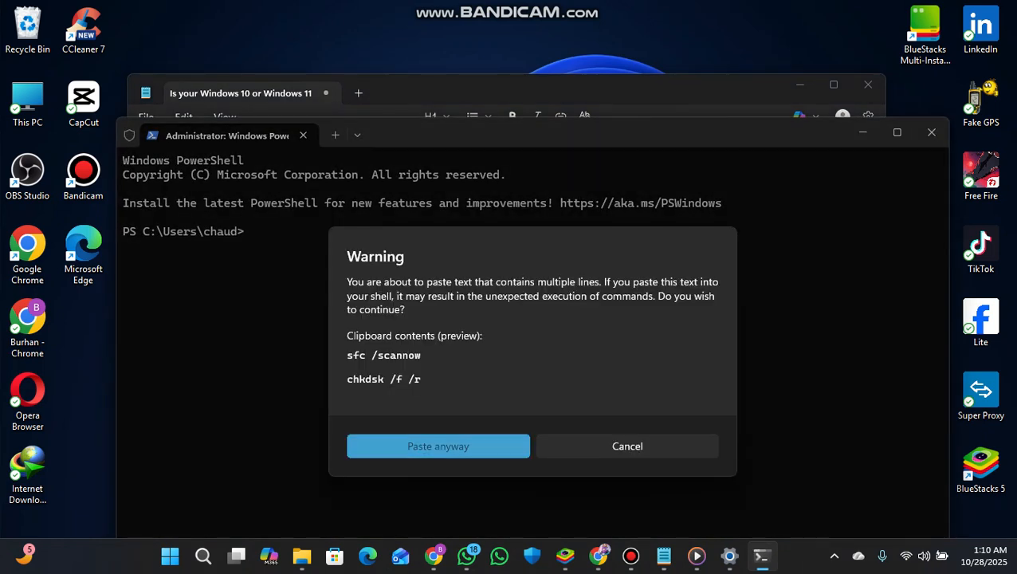
# Step: Confirm Paste anyway so sfc /scannow starts, then clear all windows to show the desktop
pyautogui.click(437, 446)
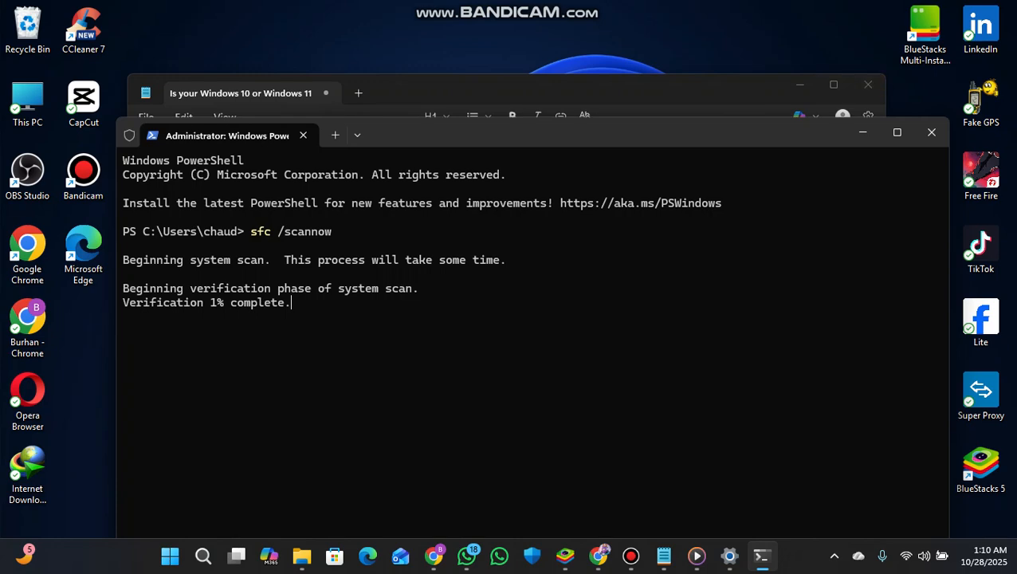
pyautogui.click(663, 554)
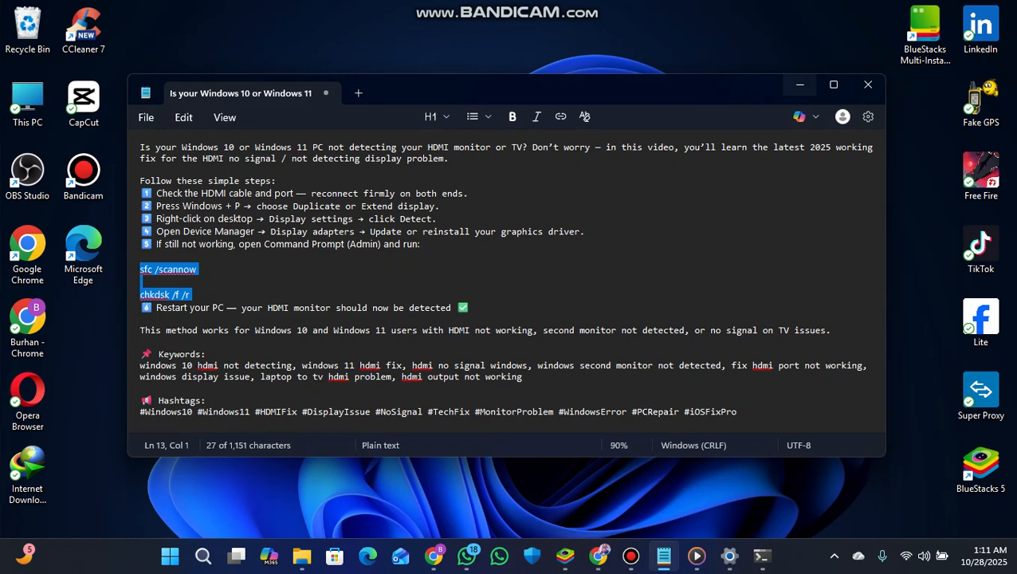
pyautogui.click(867, 83)
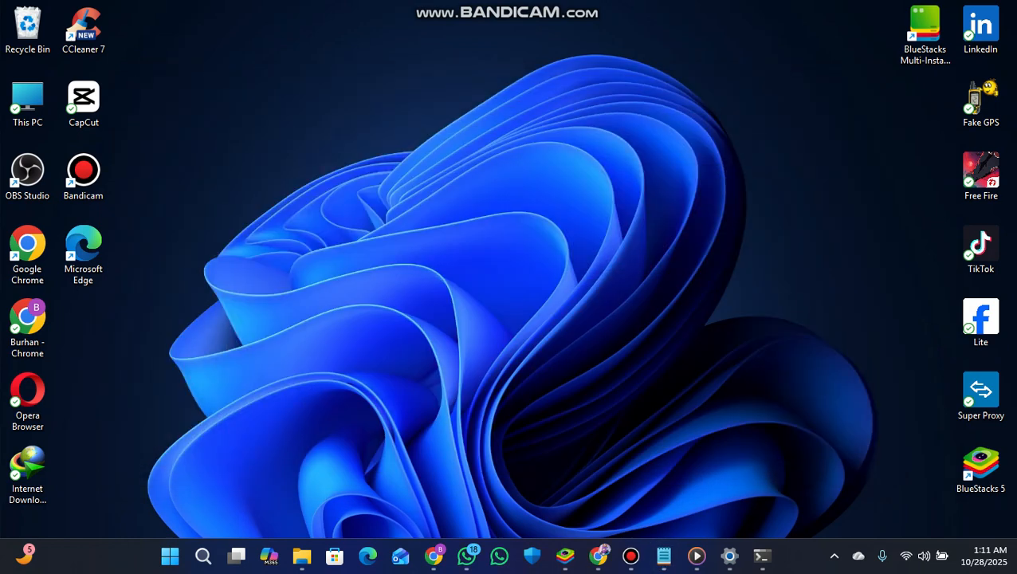